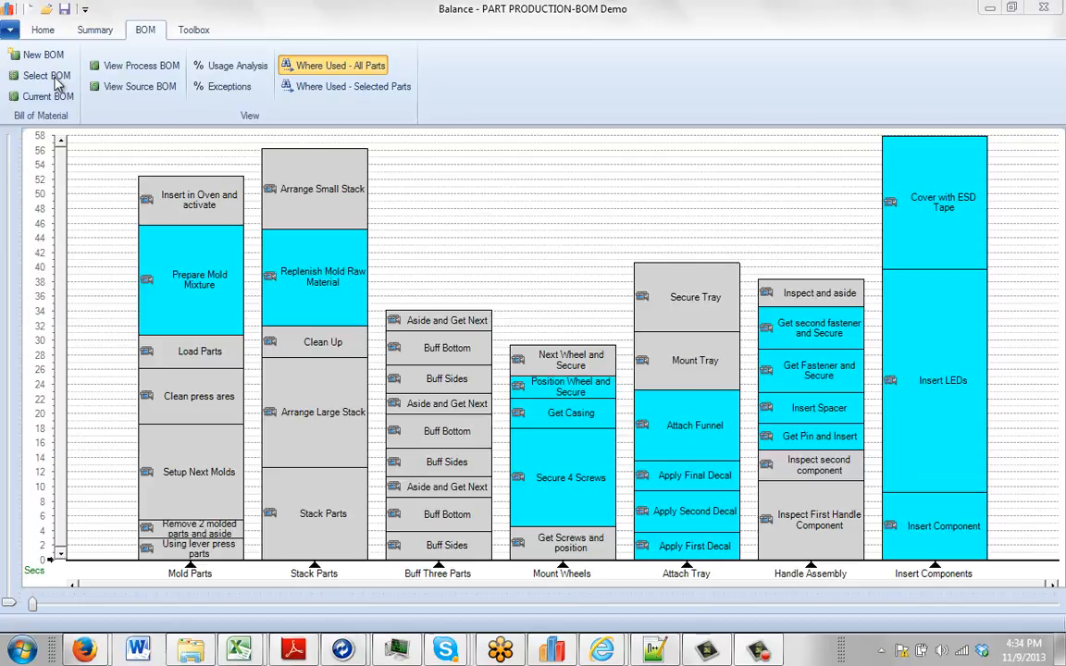
mouse_move(54, 102)
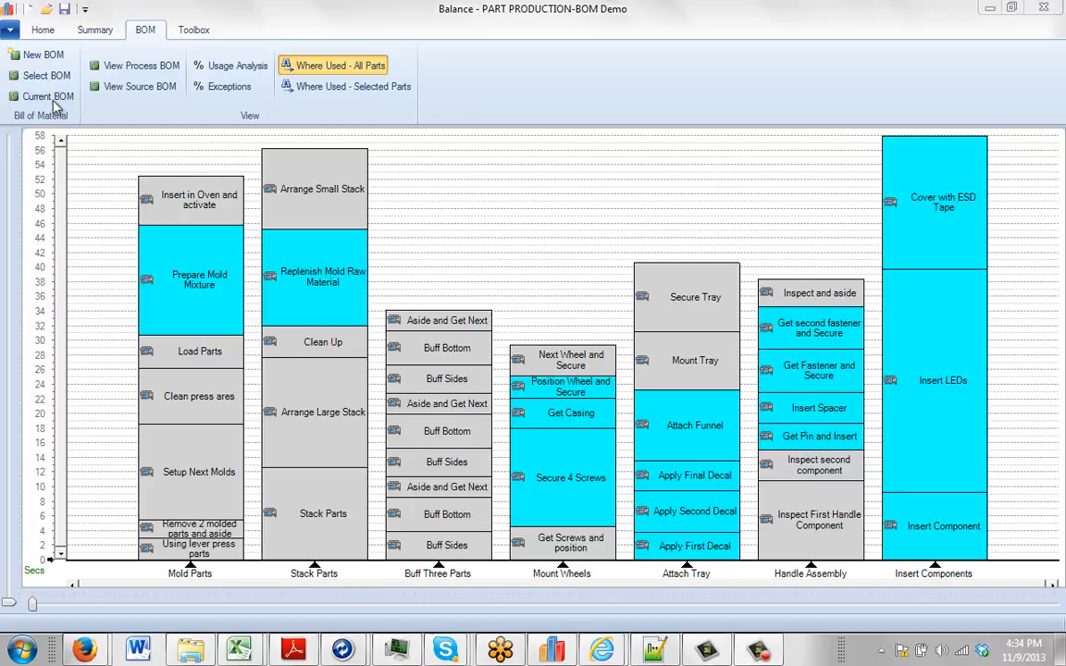
left_click(47, 96)
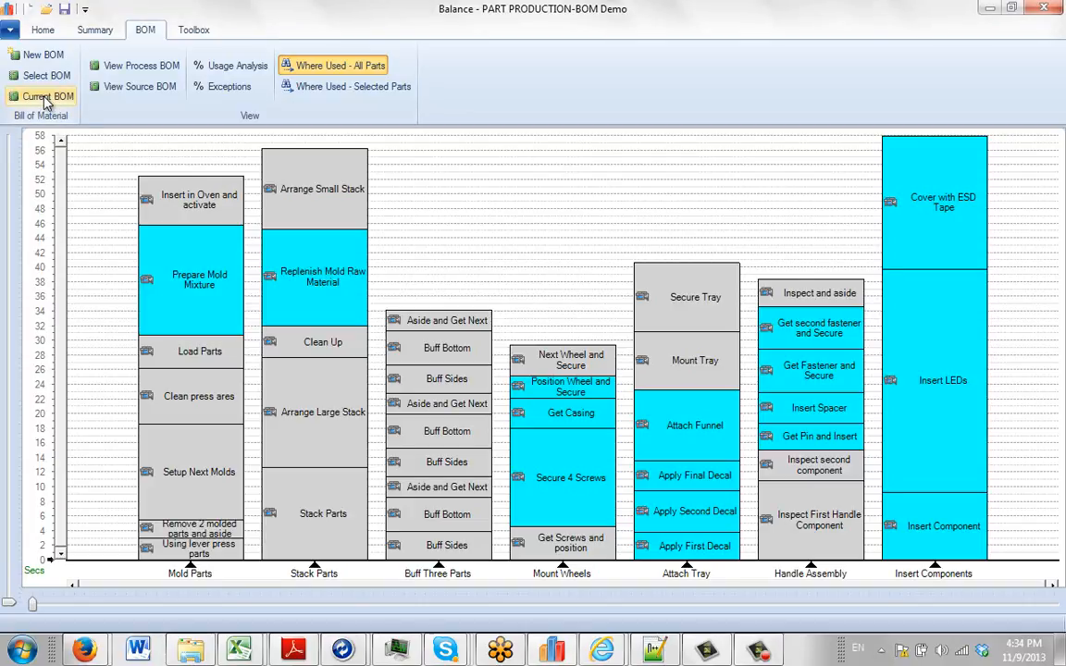
left_click(48, 96)
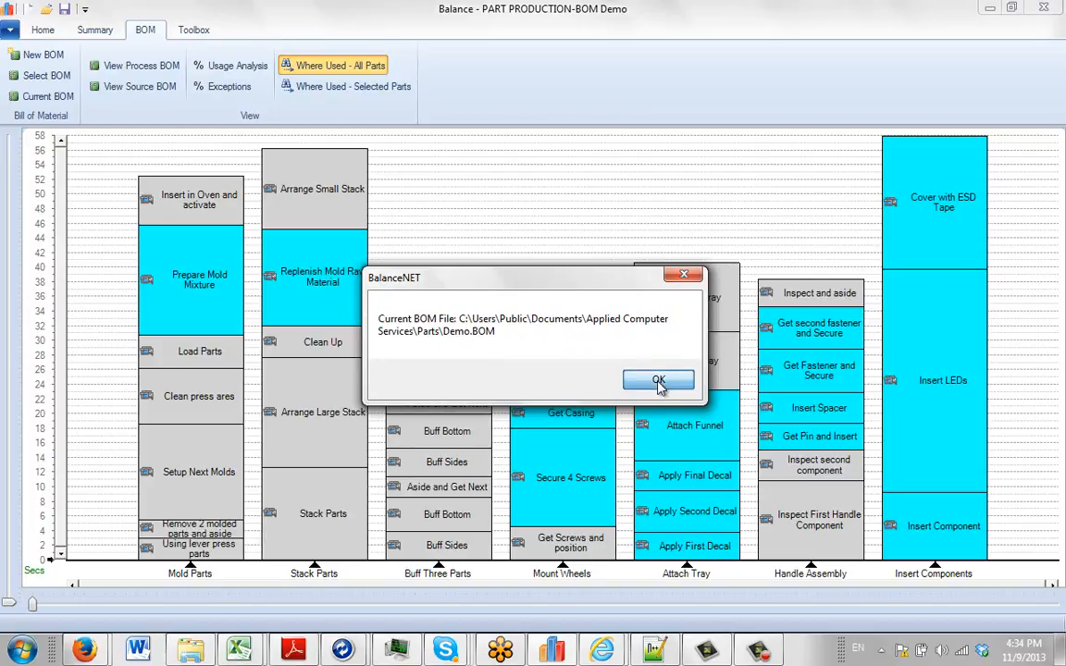
left_click(658, 381)
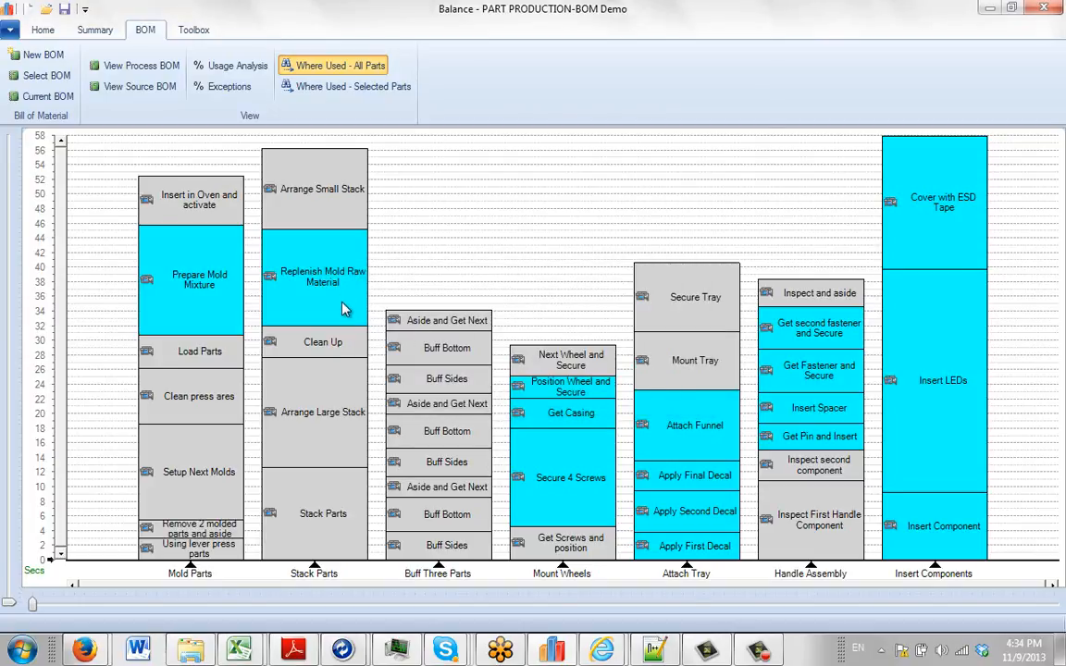